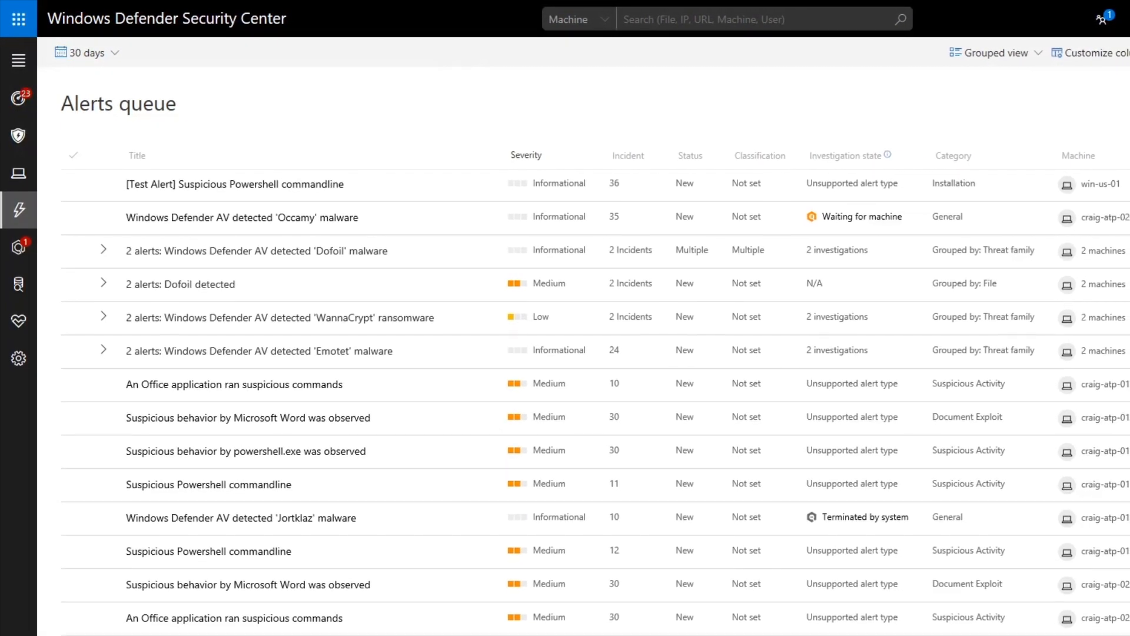
Open the alert 'Windows Defender AV detected Occamy malware' from the Alerts queue.
{"action": "left_click", "coordinate": [241, 217]}
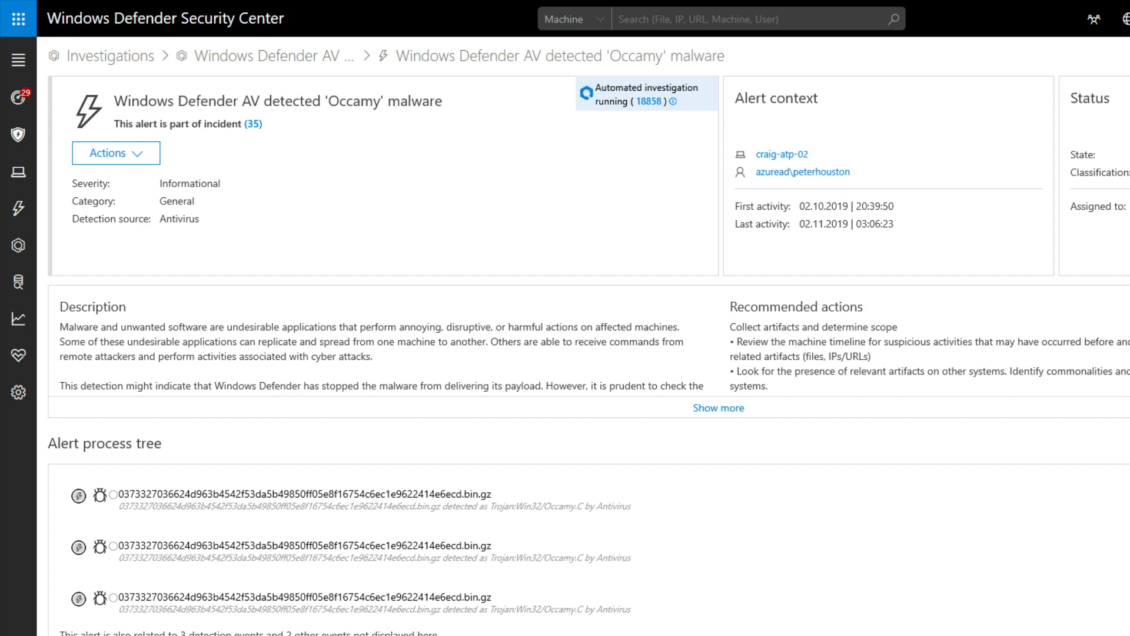
Follow the 'Automated investigation running' link to reach investigation ID 11 on craig-atp-02.
{"action": "left_click", "coordinate": [646, 94]}
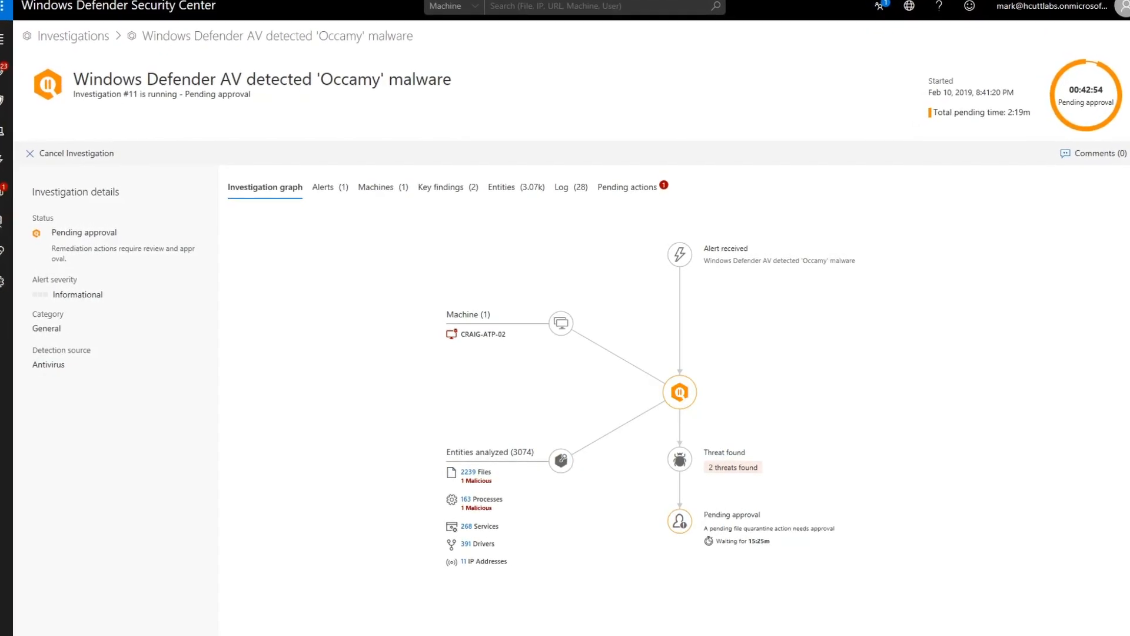
{"action": "scroll", "scroll_direction": "up", "scroll_amount": 3}
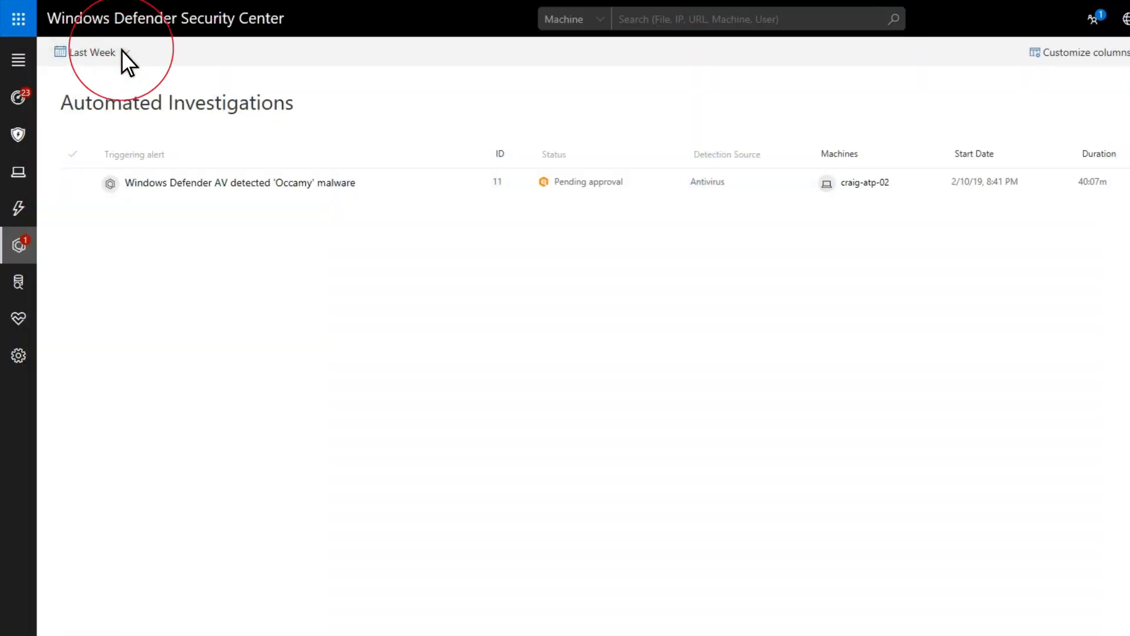
Set the investigations date range to Last Month and show the Filters pane with status counts.
{"action": "left_click", "coordinate": [90, 52]}
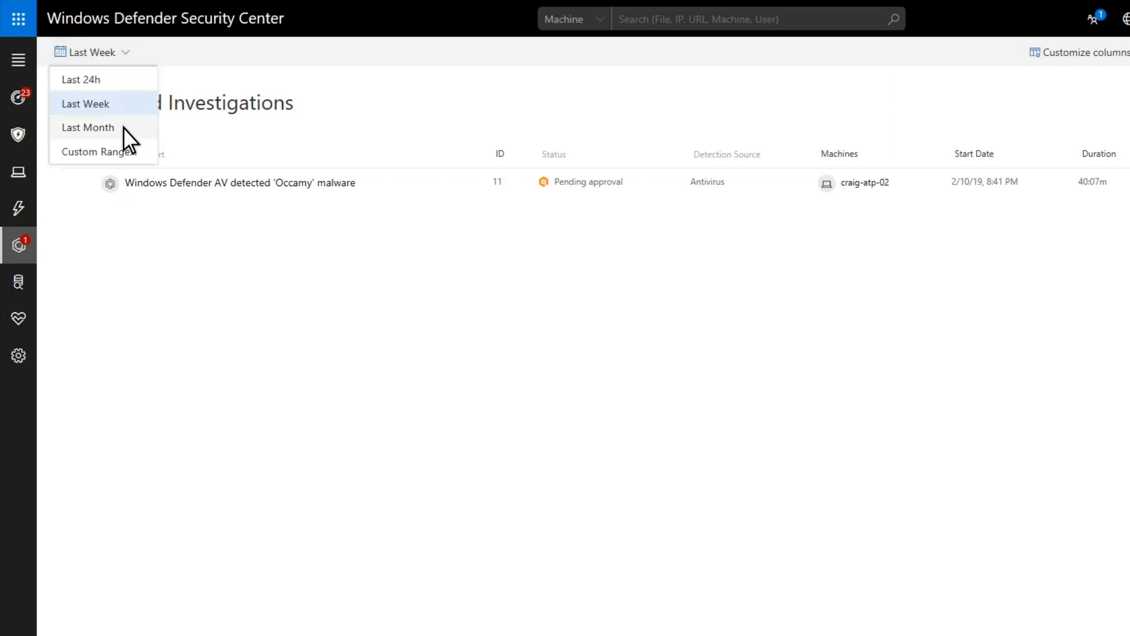
{"action": "left_click", "coordinate": [87, 127]}
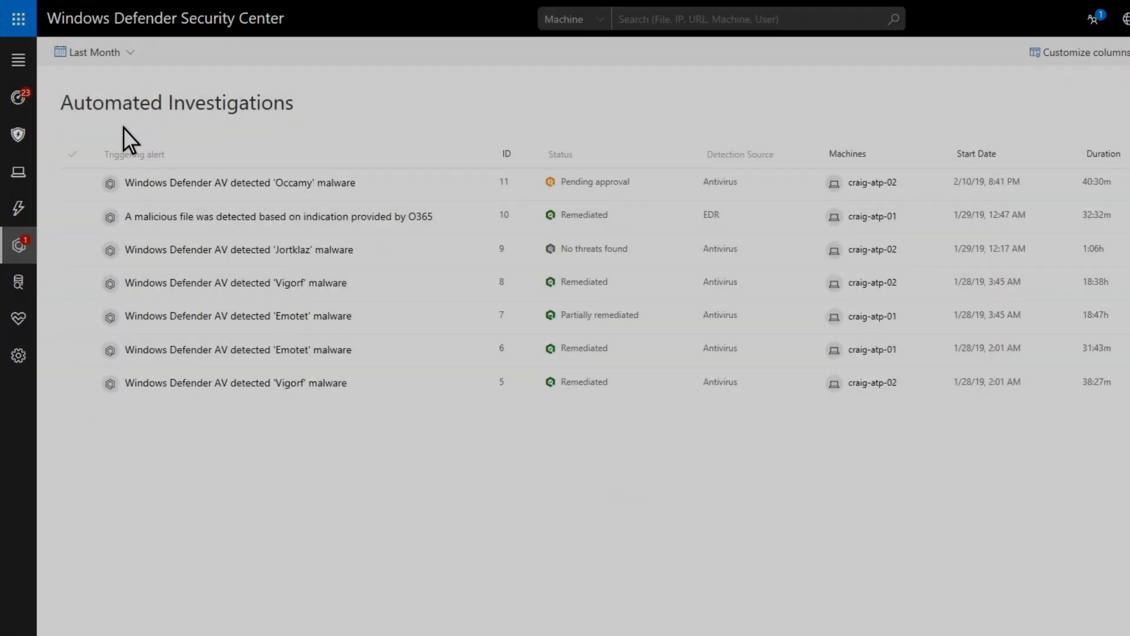
{"action": "left_click", "coordinate": [1112, 52]}
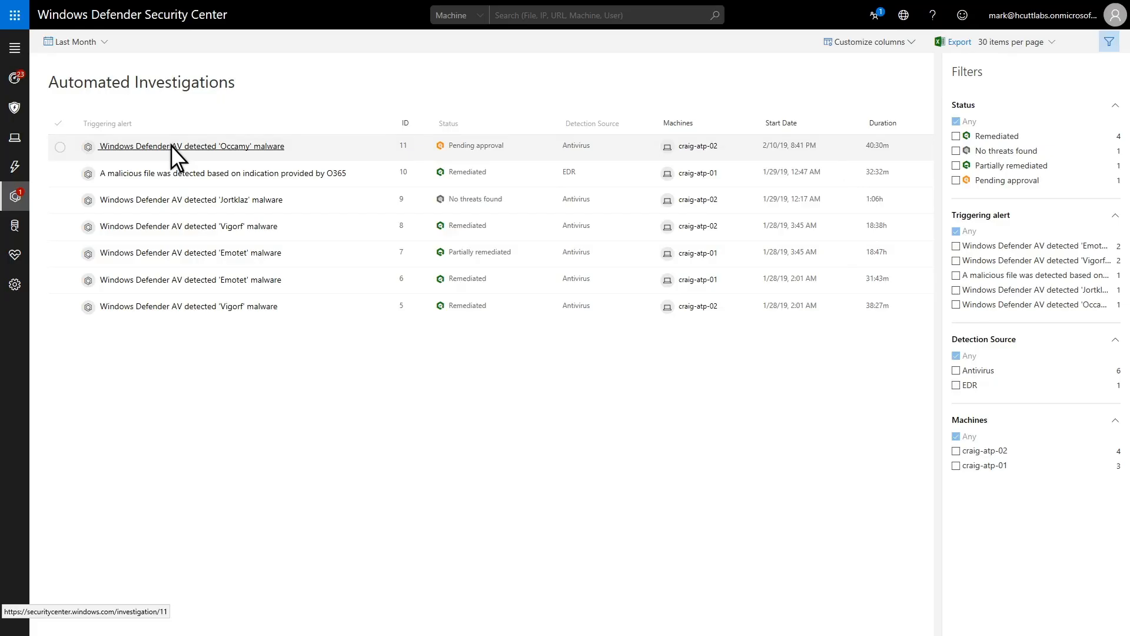
Open the 'Windows Defender AV detected Occamy malware' investigation row to view its graph.
{"action": "left_click", "coordinate": [191, 145]}
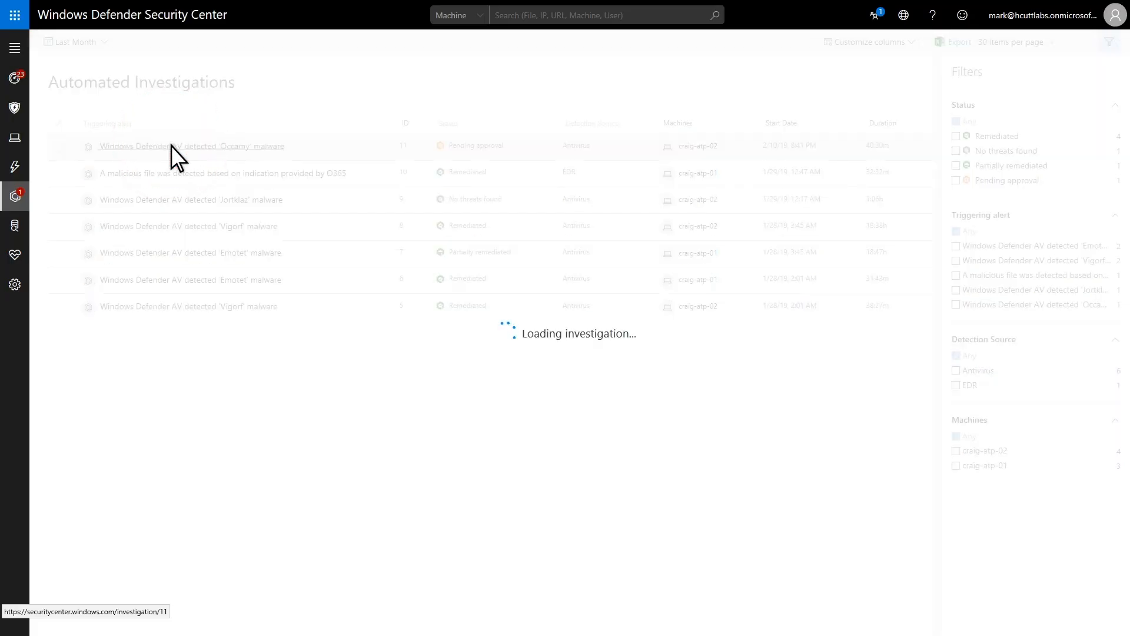
{"action": "left_click", "coordinate": [191, 146]}
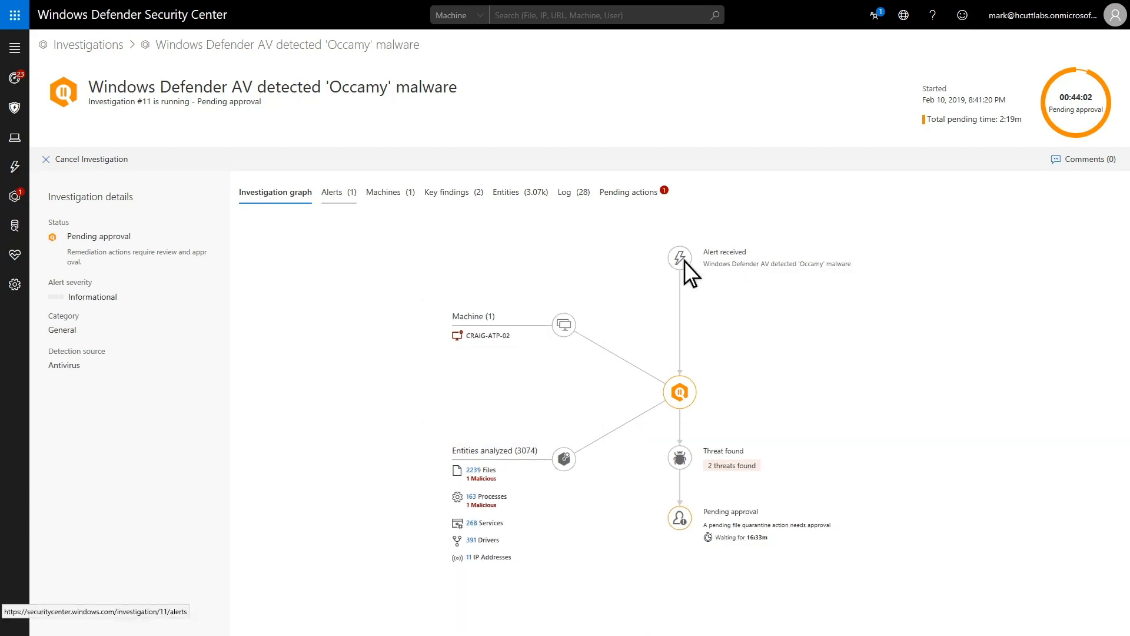
Check investigation #11's Alerts, Machines and Key findings tabs, then go to the Security operations dashboard.
{"action": "left_click", "coordinate": [331, 192]}
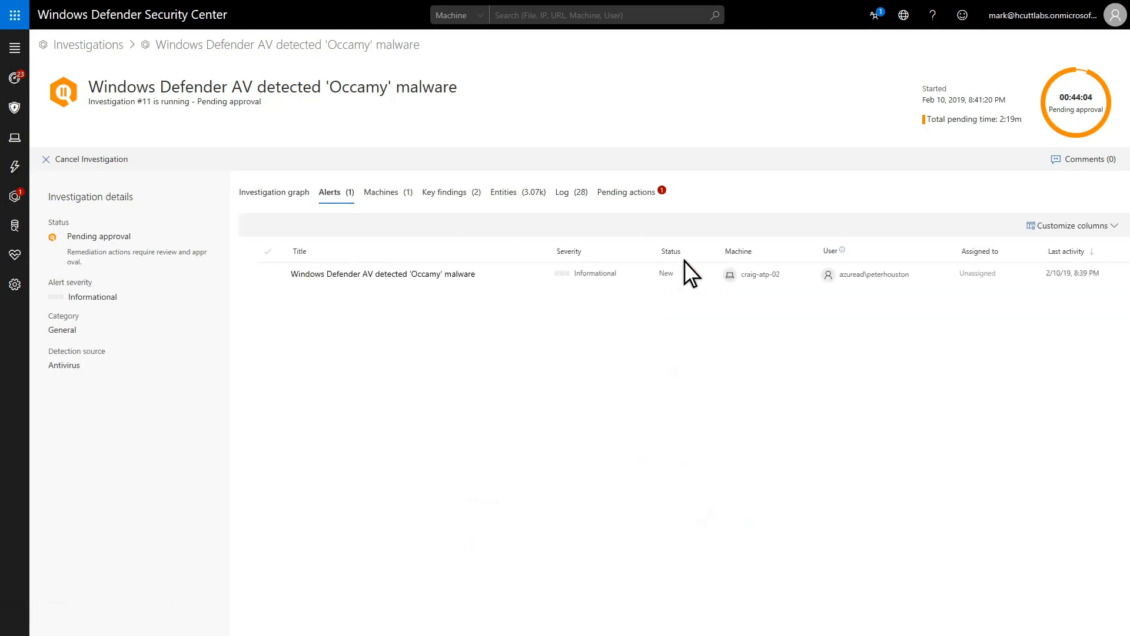
{"action": "mouse_move", "coordinate": [398, 206]}
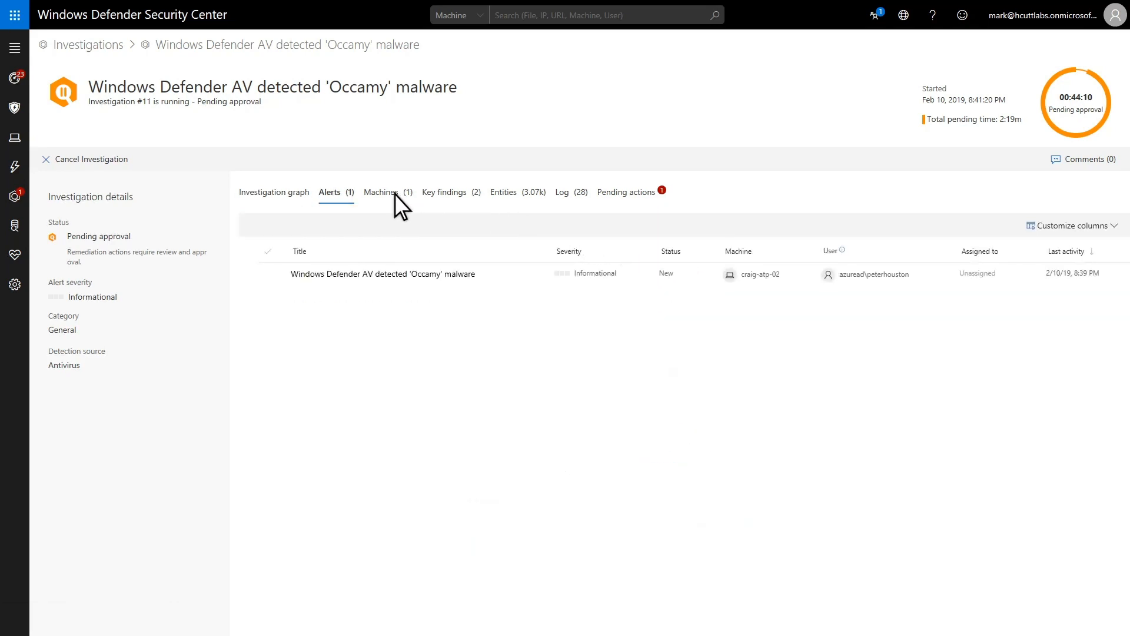
{"action": "left_click", "coordinate": [381, 192]}
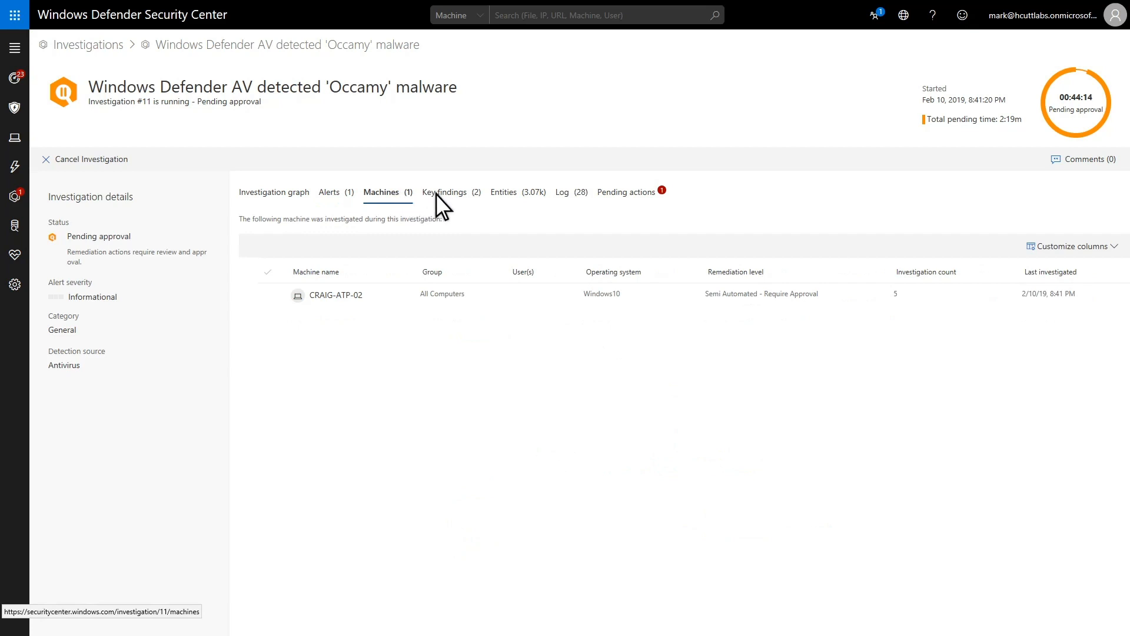
{"action": "left_click", "coordinate": [446, 192]}
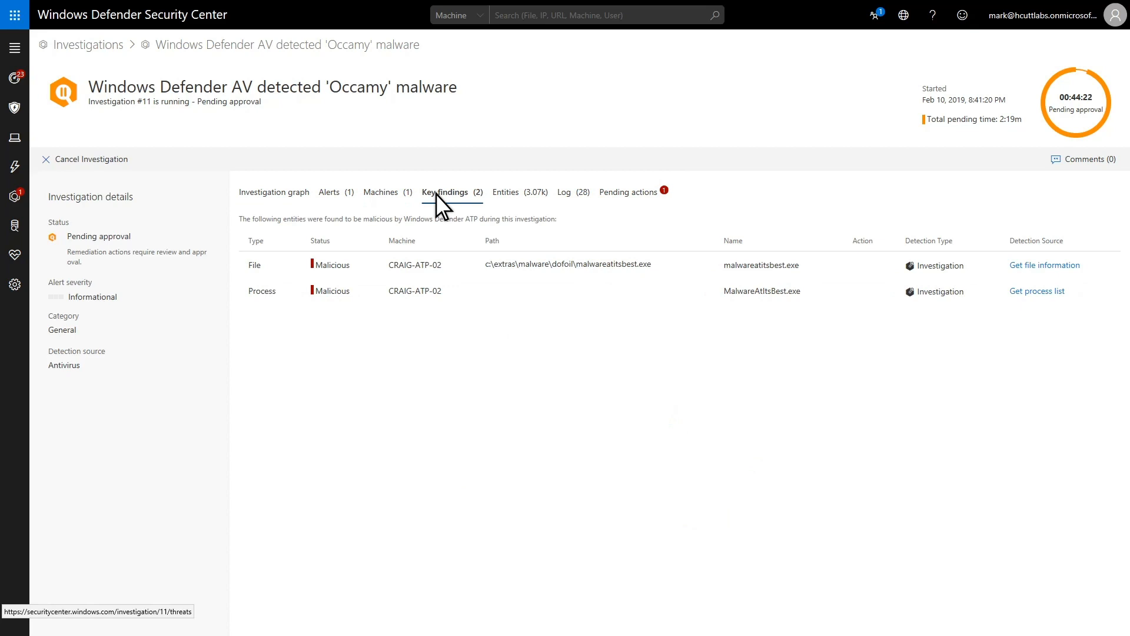
{"action": "left_click", "coordinate": [14, 196]}
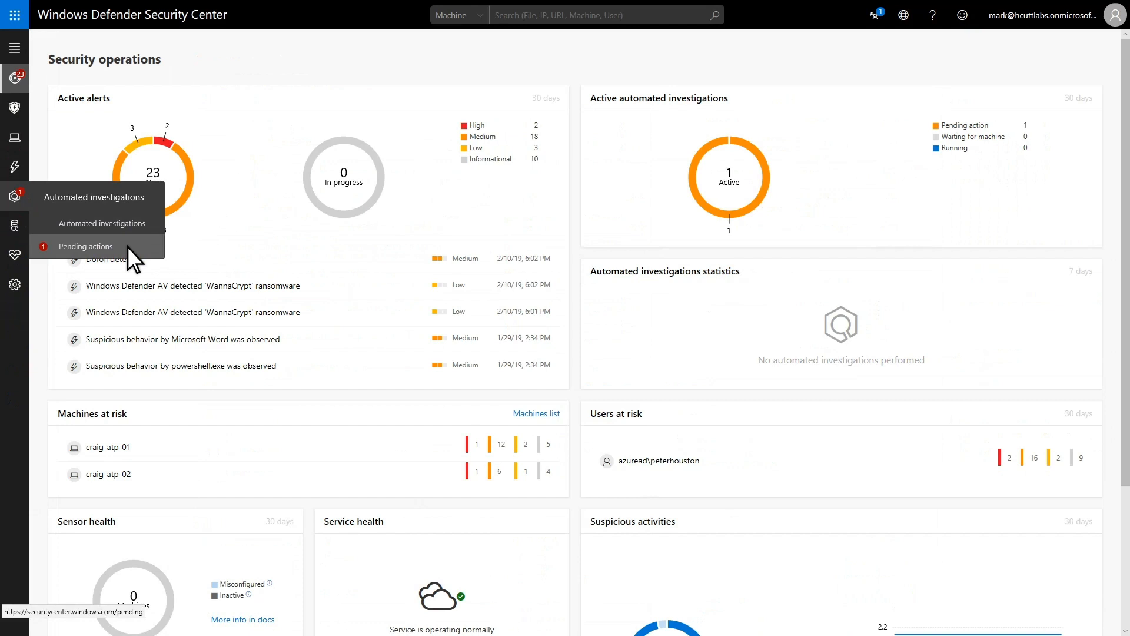
Open Pending actions and select the investigation 11 file quarantine rows.
{"action": "left_click", "coordinate": [86, 246]}
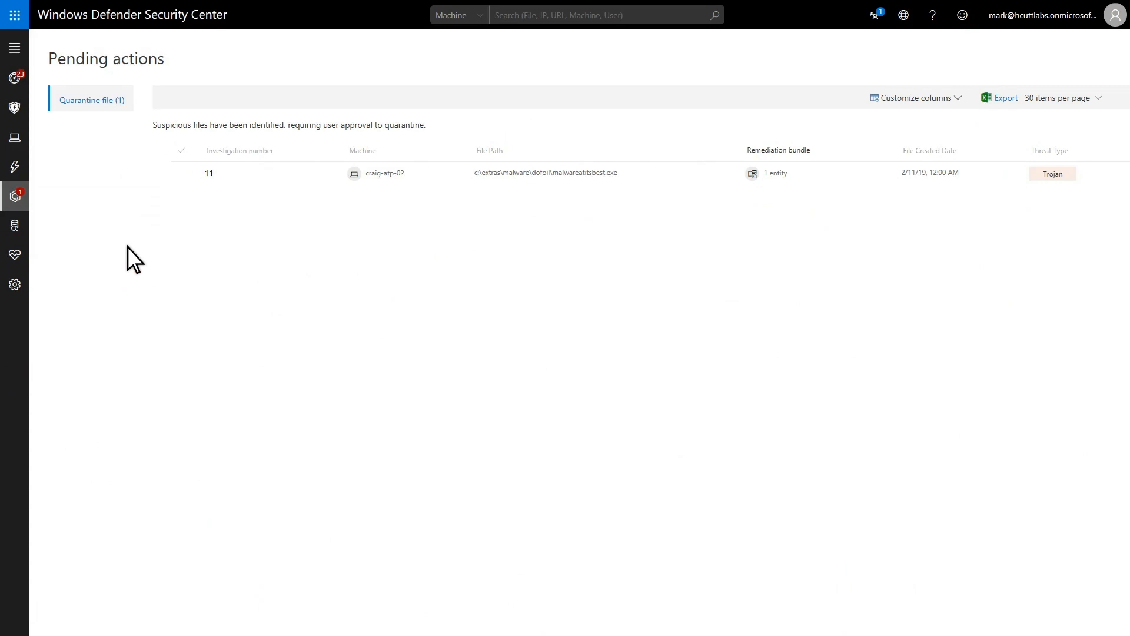
{"action": "mouse_move", "coordinate": [158, 228]}
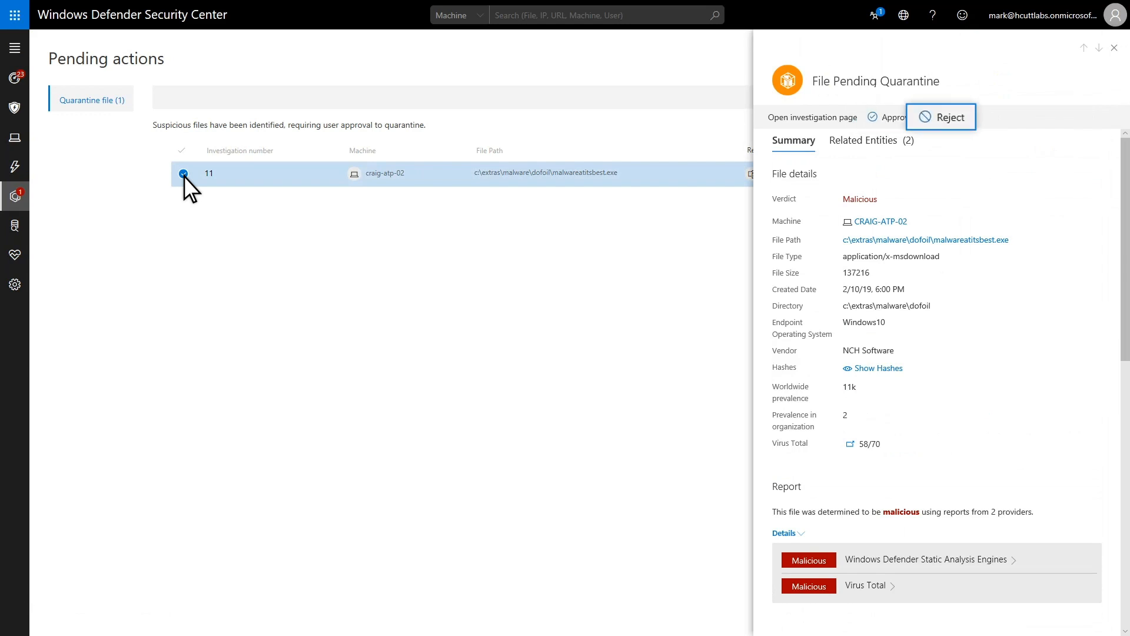
{"action": "left_click", "coordinate": [947, 115]}
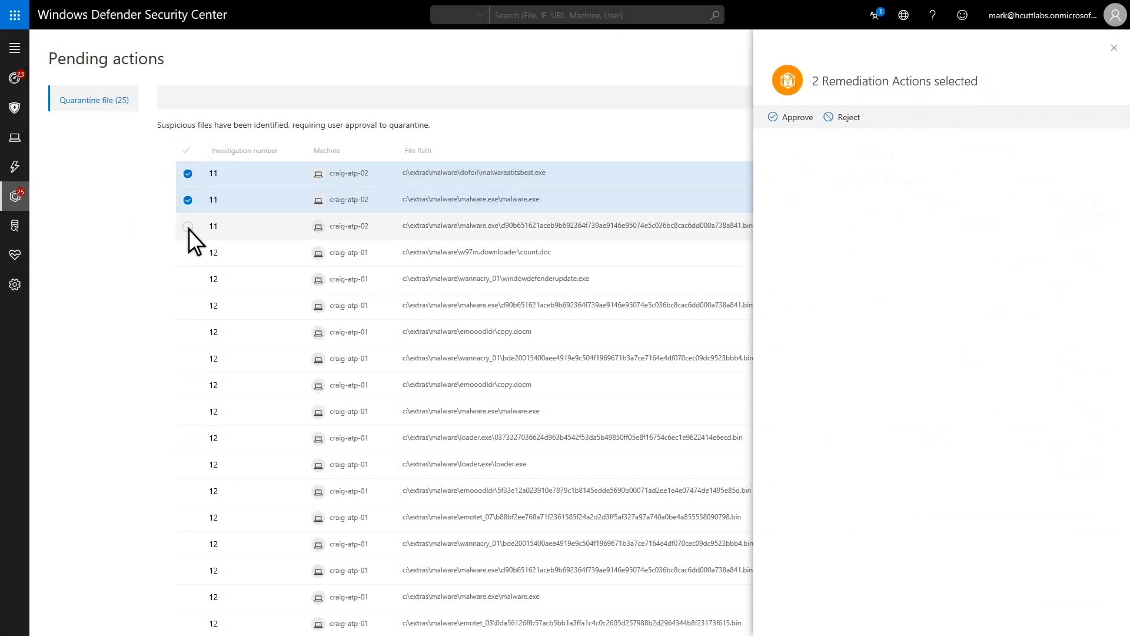
{"action": "left_click", "coordinate": [186, 225]}
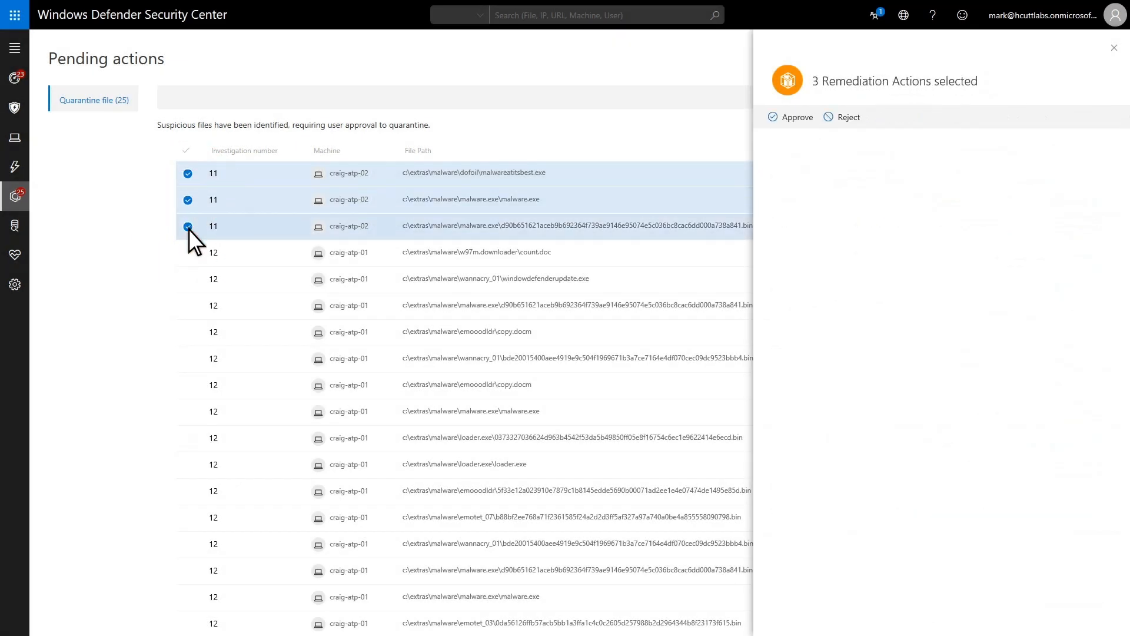